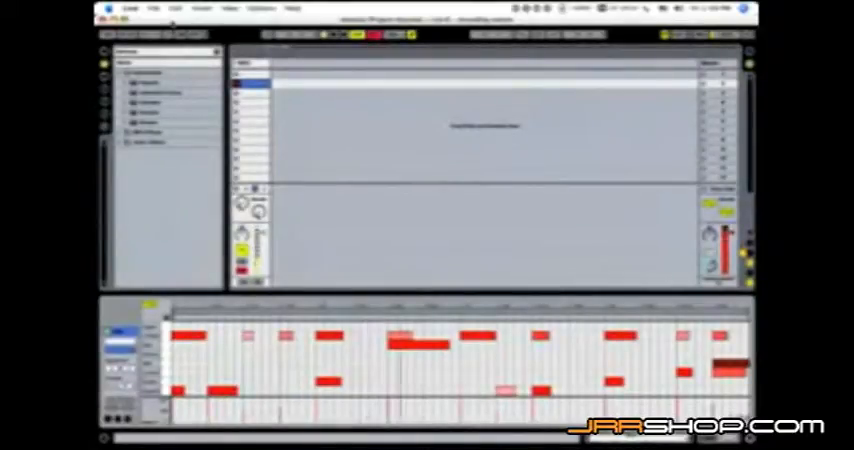
# Route the audio track's input from 1-Impulse Drums, tapped at the BD1Boots-Impulse chain
pyautogui.click(172, 11)
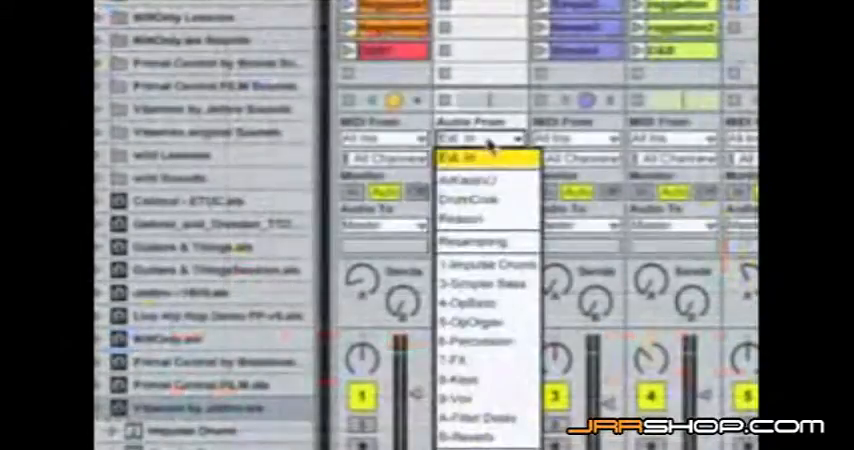
pyautogui.click(485, 157)
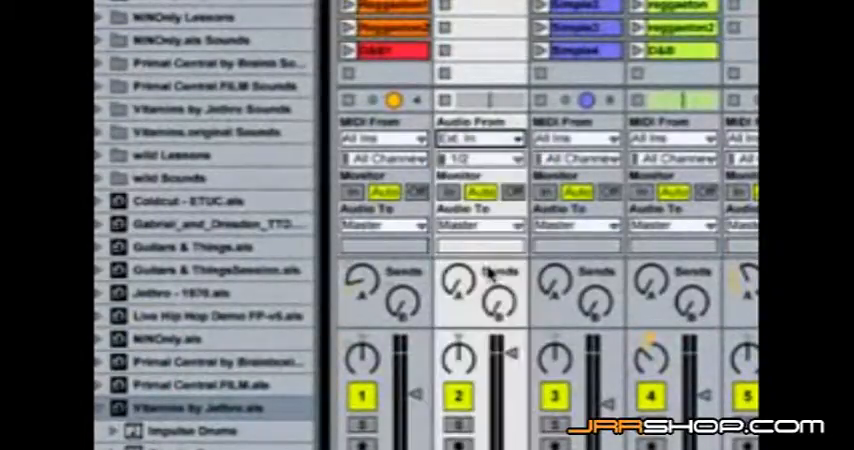
pyautogui.click(483, 158)
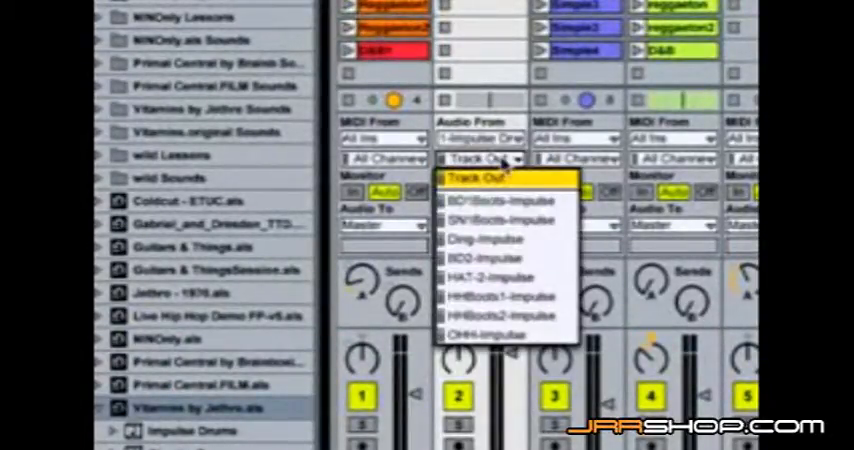
pyautogui.click(483, 201)
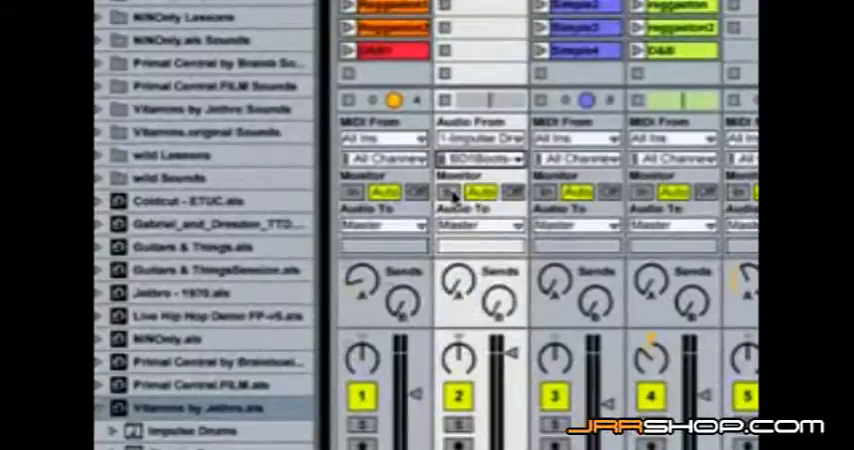